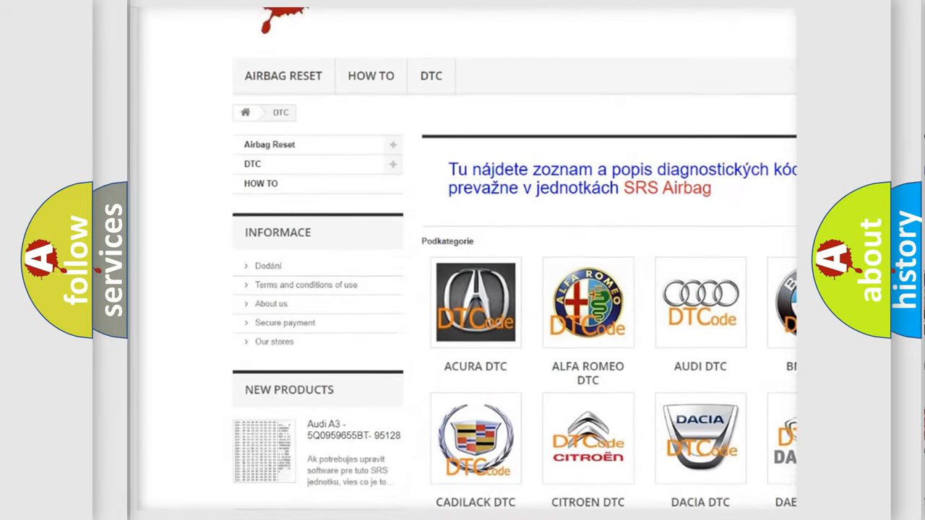
scroll("down", 3)
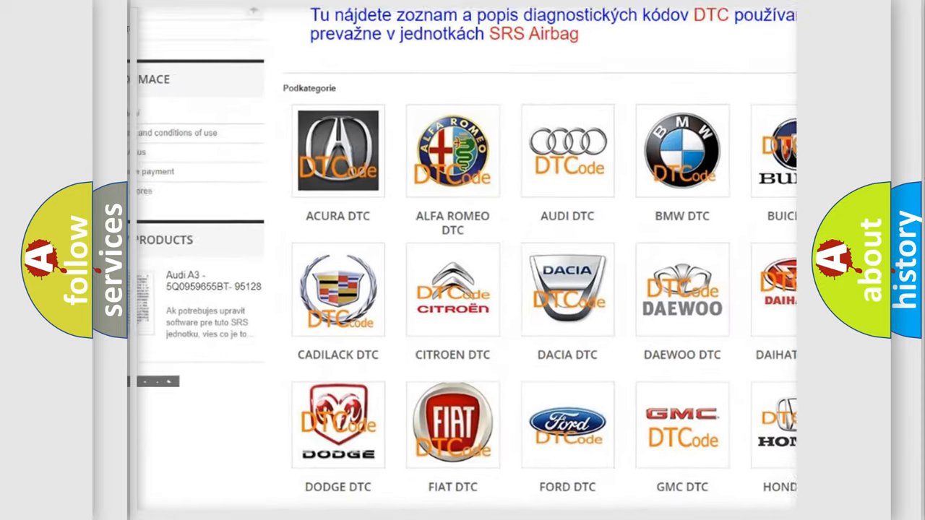
scroll("down", 3)
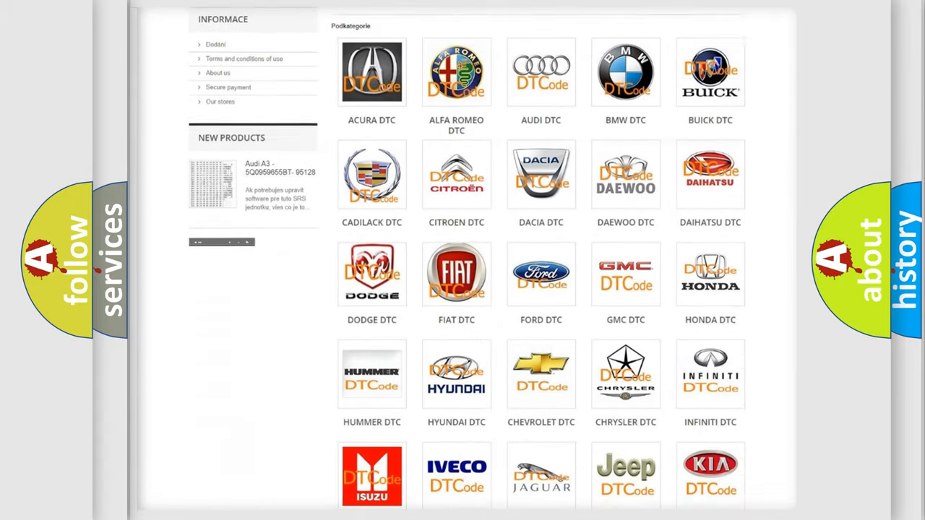
scroll("down", 3)
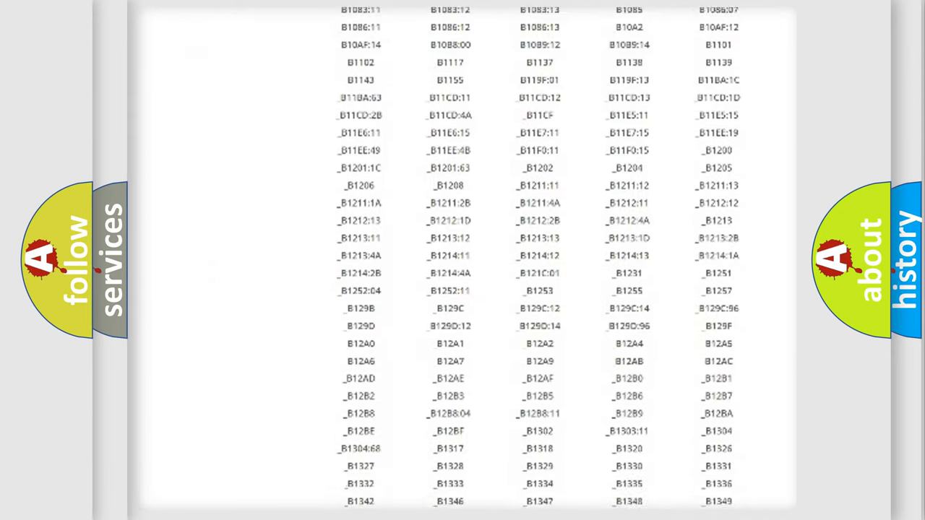
scroll("down", 3)
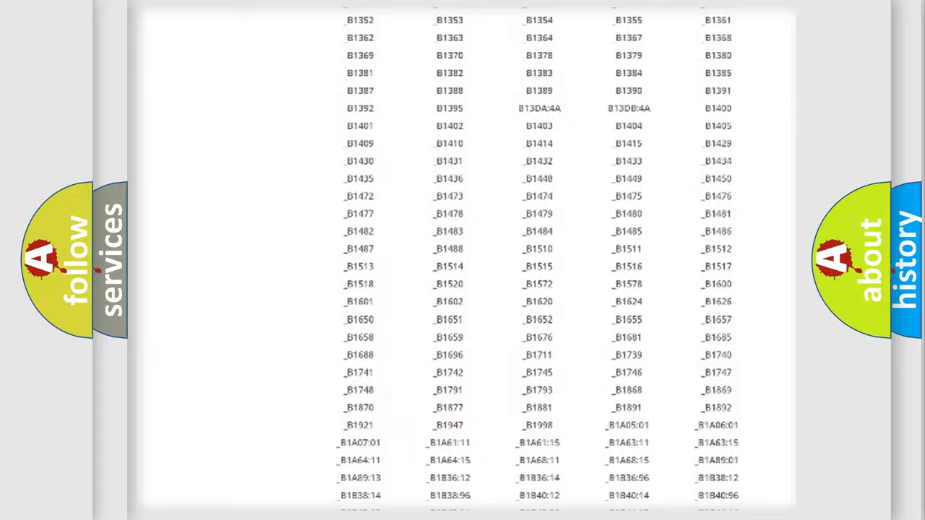